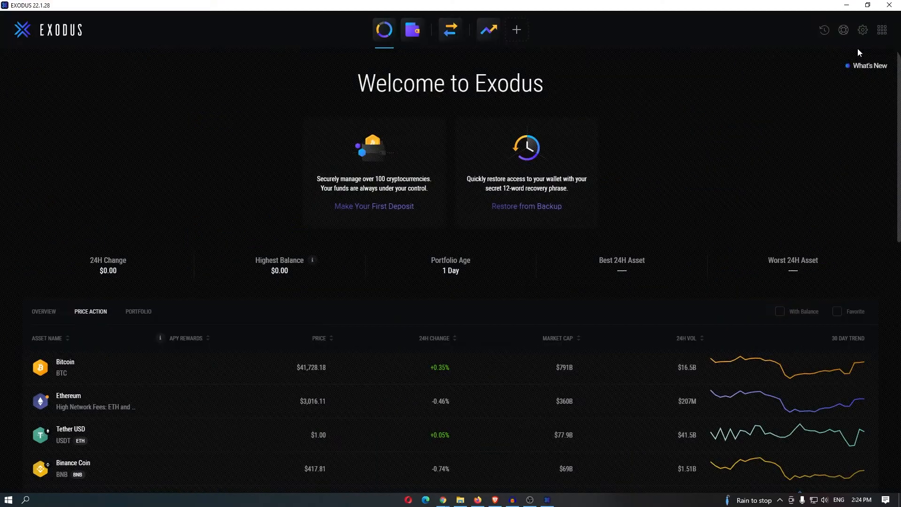
pyautogui.moveTo(571, 61)
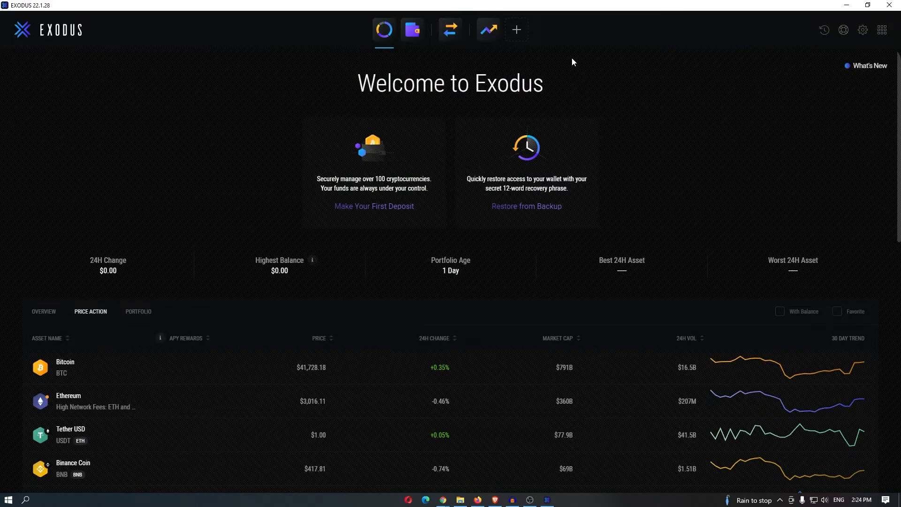
# Step: Scroll the Exodus portfolio to reach the Bitcoin wallet with its 0 BTC balance
pyautogui.scroll(-3)
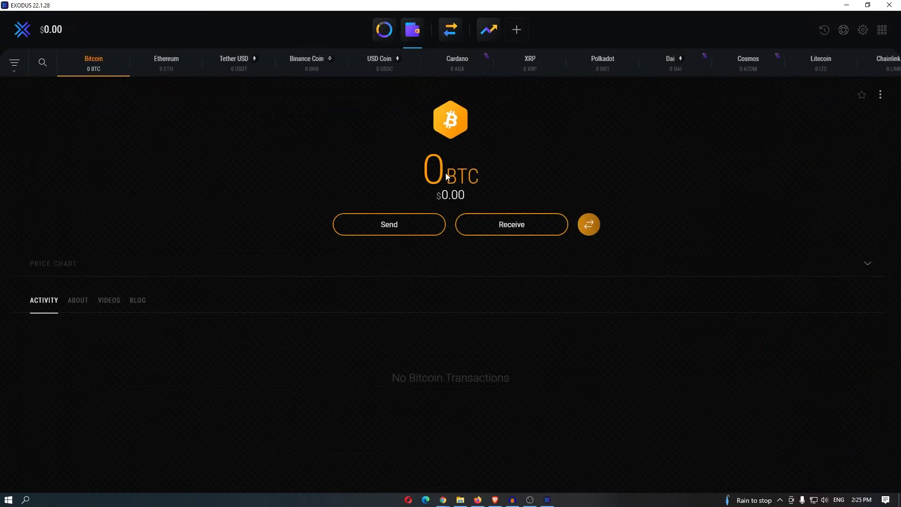
pyautogui.click(510, 225)
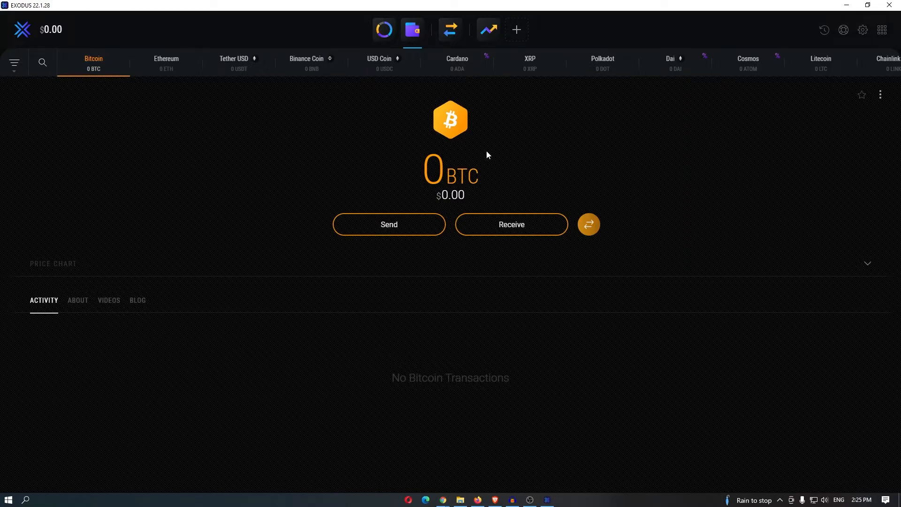
pyautogui.moveTo(496, 177)
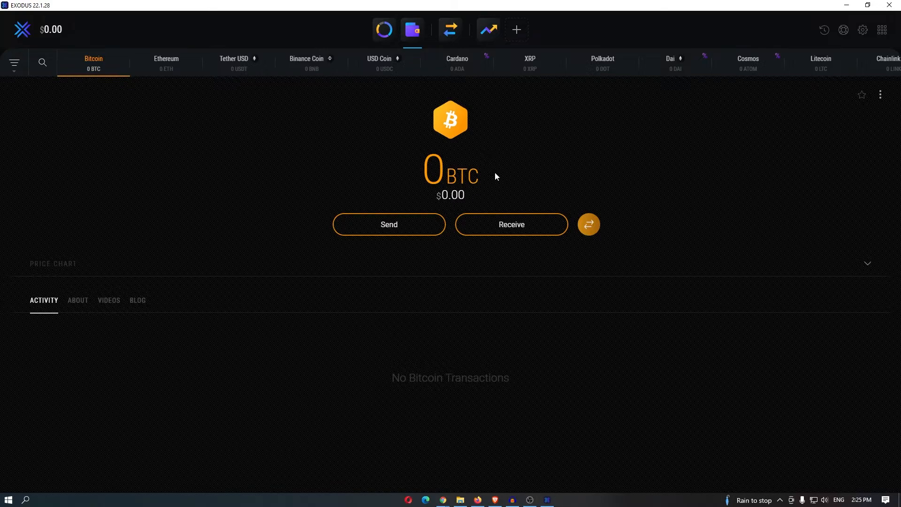
# Step: Display the Bitcoin receive address and its QR code in Exodus
pyautogui.click(510, 224)
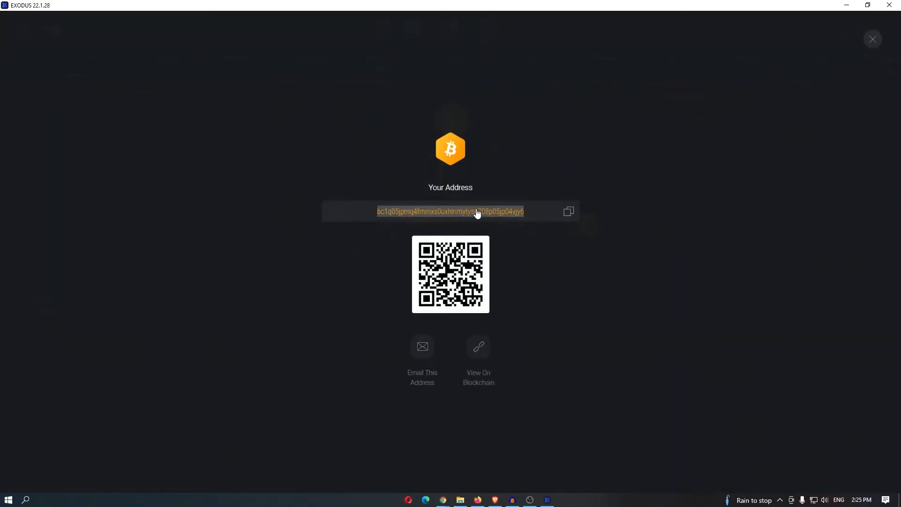
pyautogui.moveTo(538, 215)
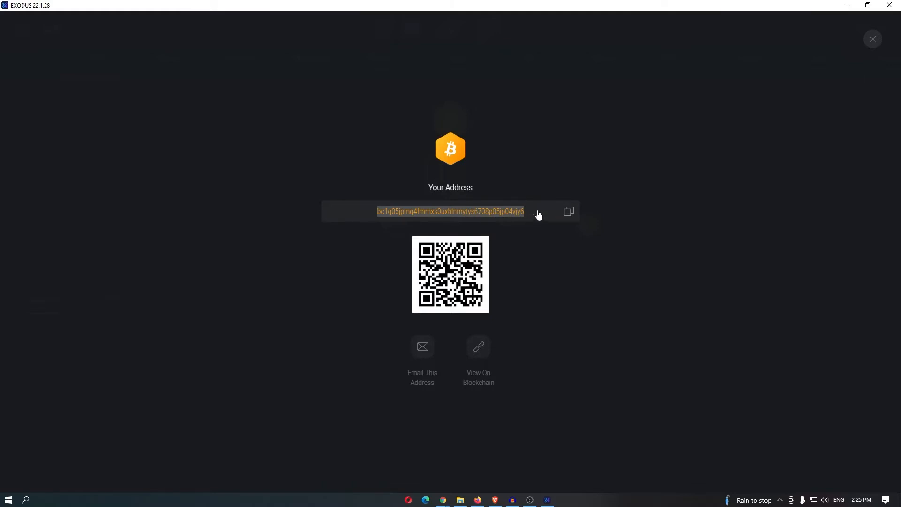
pyautogui.moveTo(846, 5)
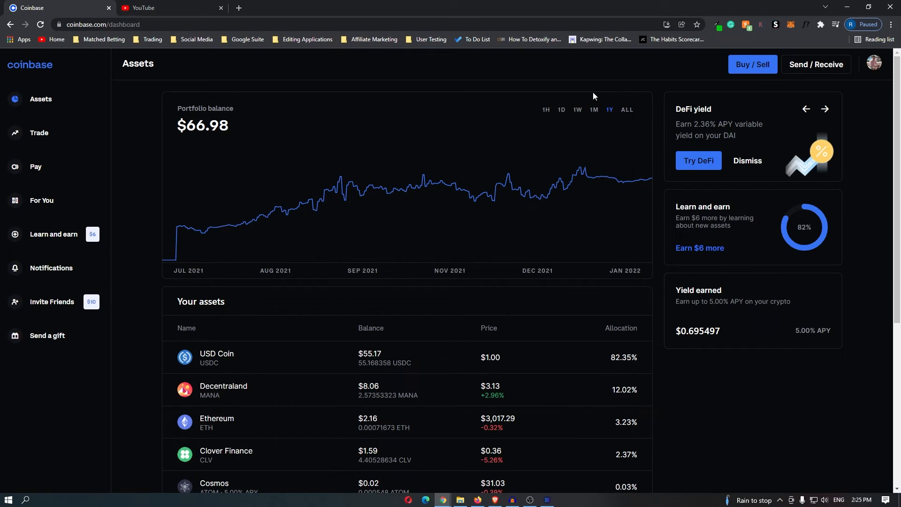
pyautogui.moveTo(39, 133)
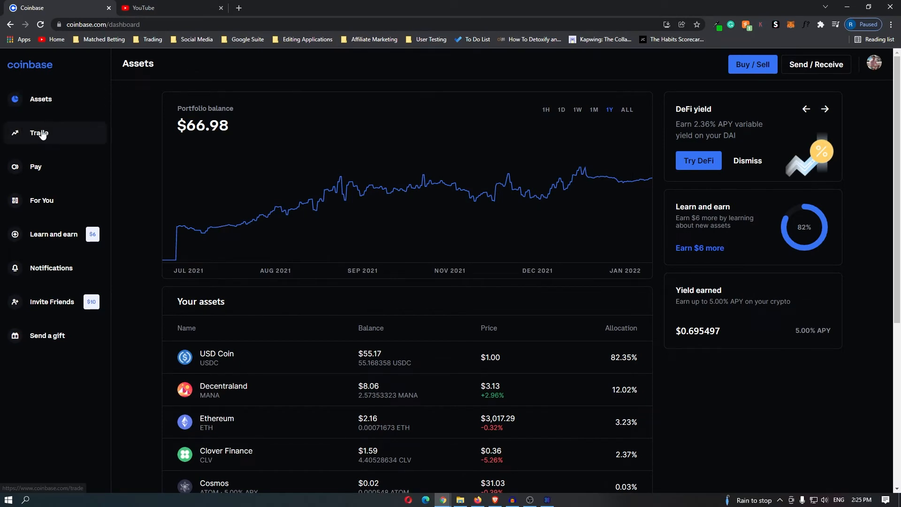
# Step: Go to Trade and pick Bitcoin from the Coinbase asset list
pyautogui.click(39, 133)
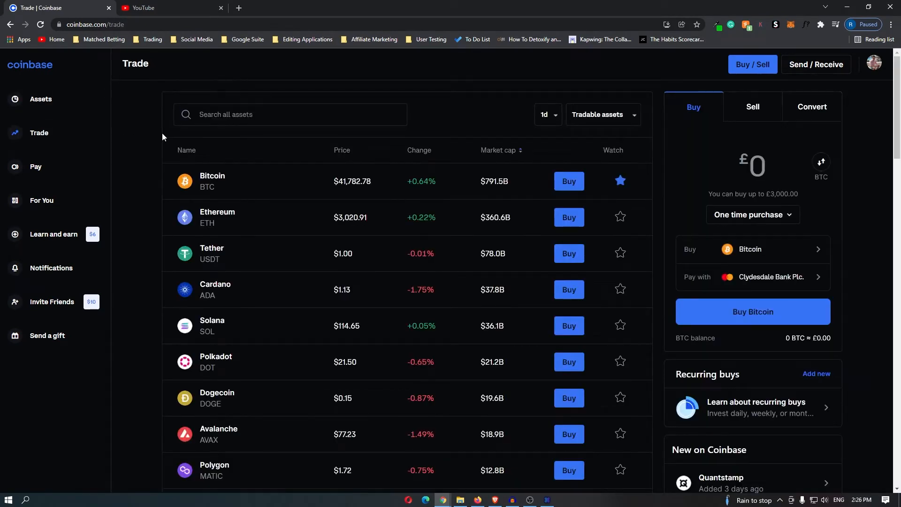
pyautogui.click(212, 180)
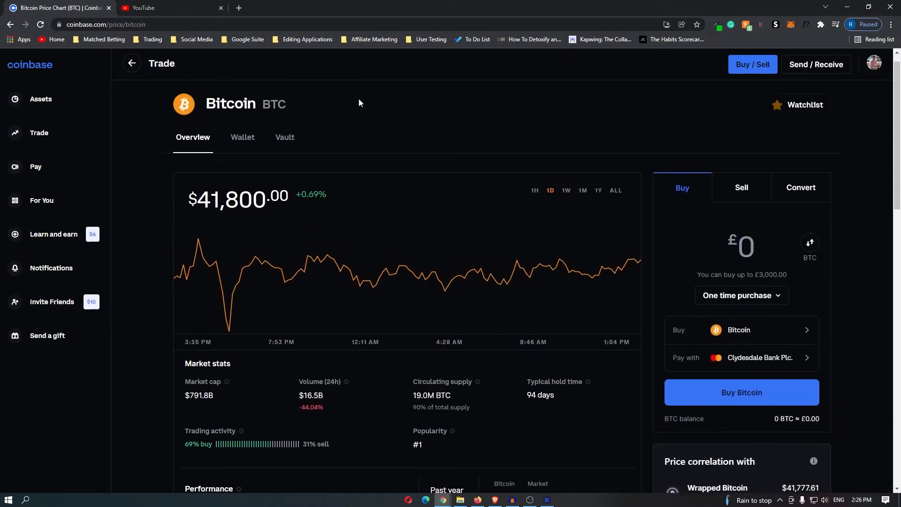
pyautogui.click(242, 136)
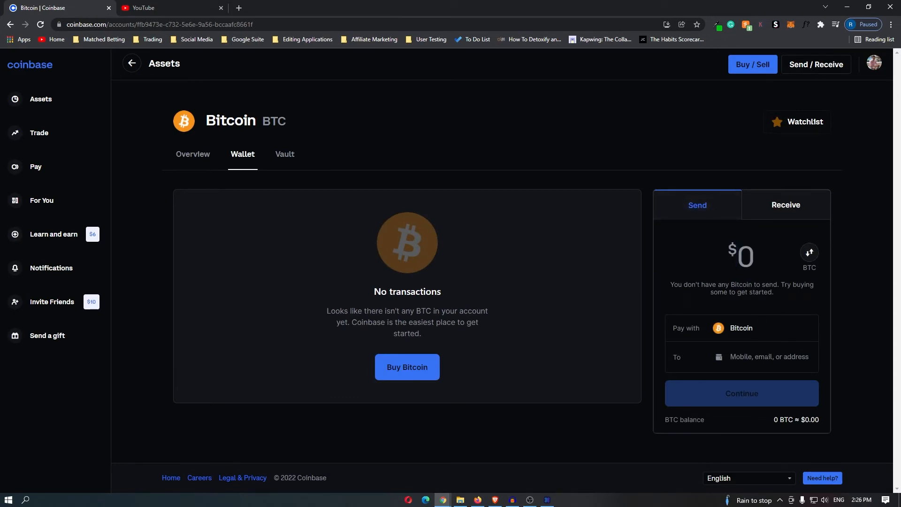
pyautogui.write('bc1q05jpmq4fmmxs0uxhlnmytys6708p05jp04vjy6')
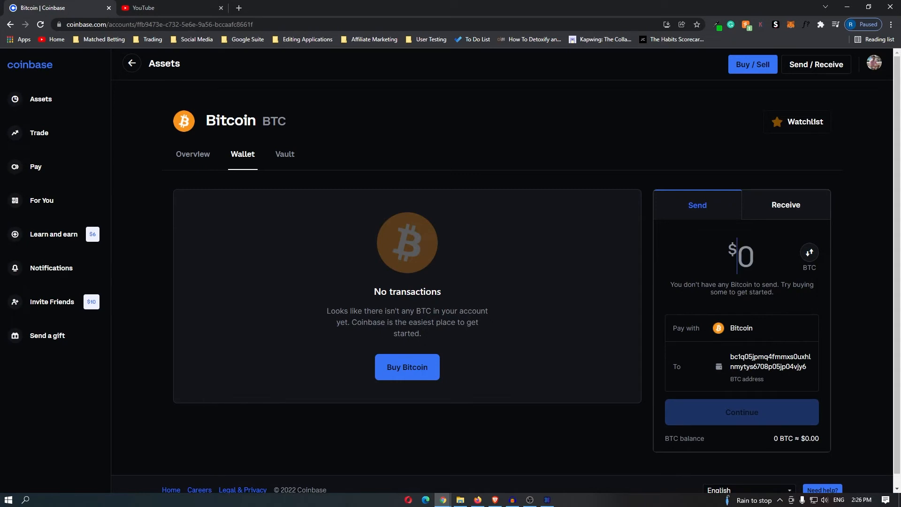
pyautogui.write('100')
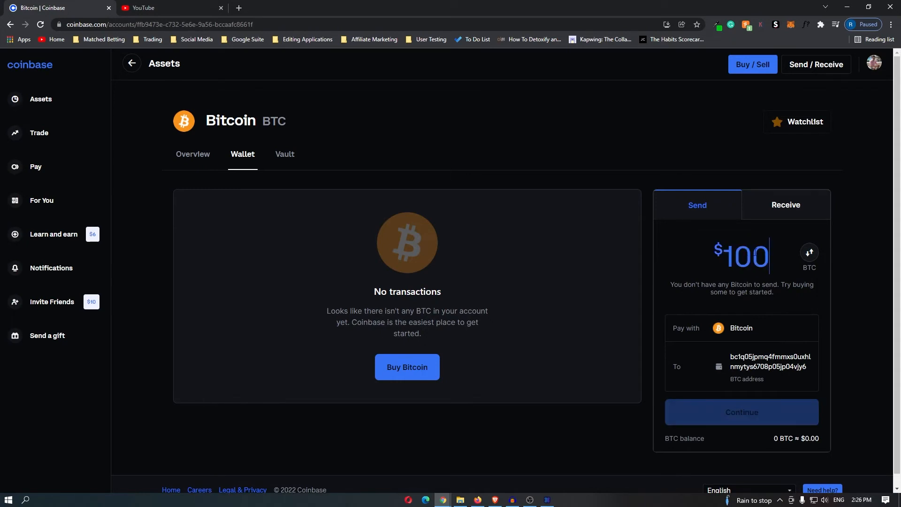